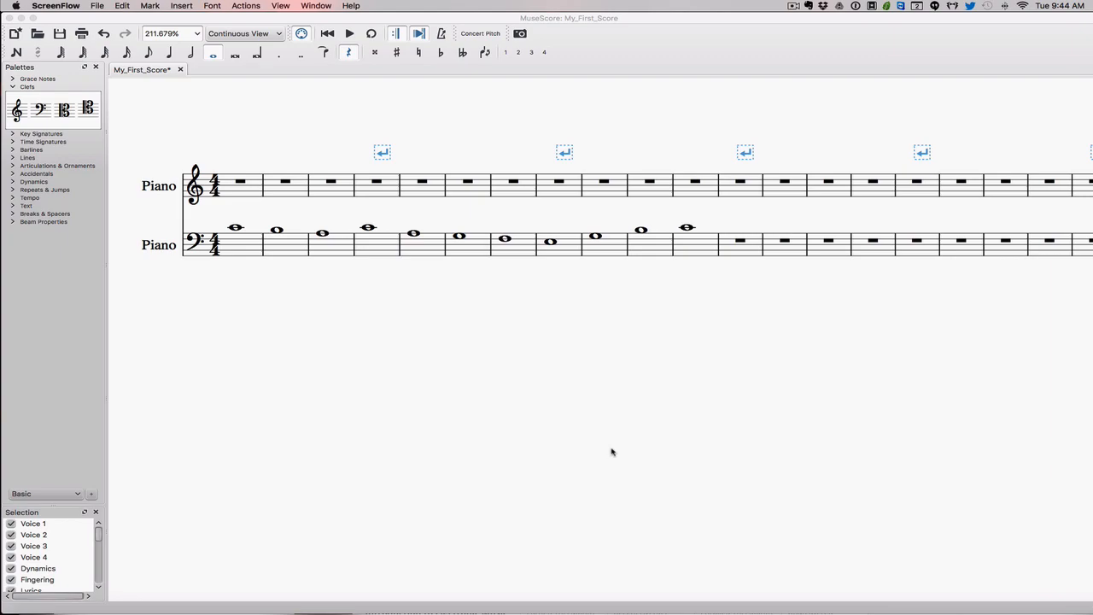
{"action": "mouse_move", "coordinate": [795, 7]}
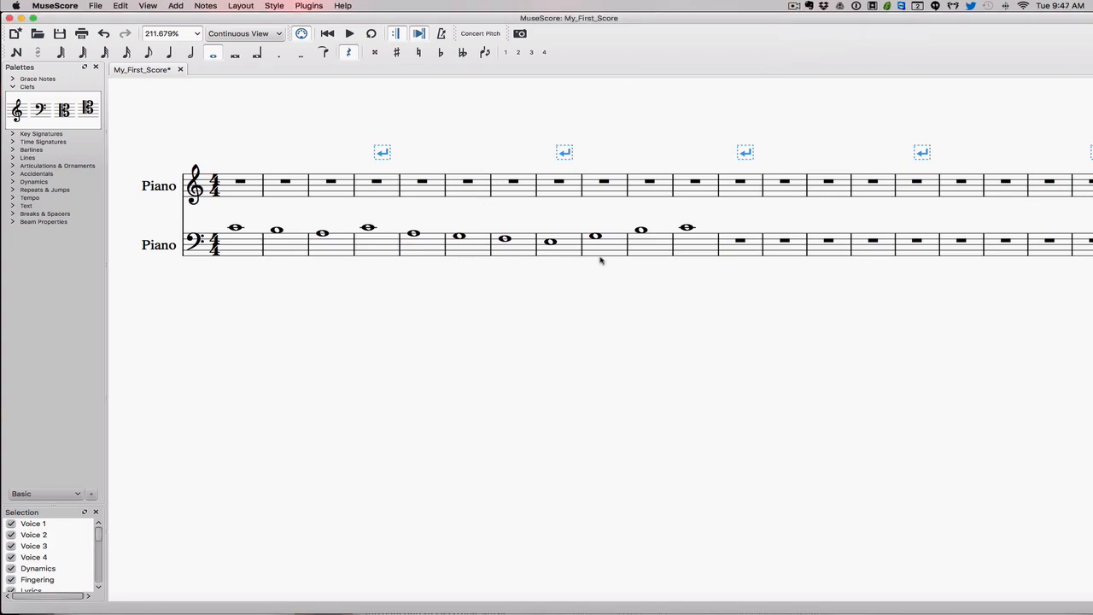
{"action": "mouse_move", "coordinate": [564, 260]}
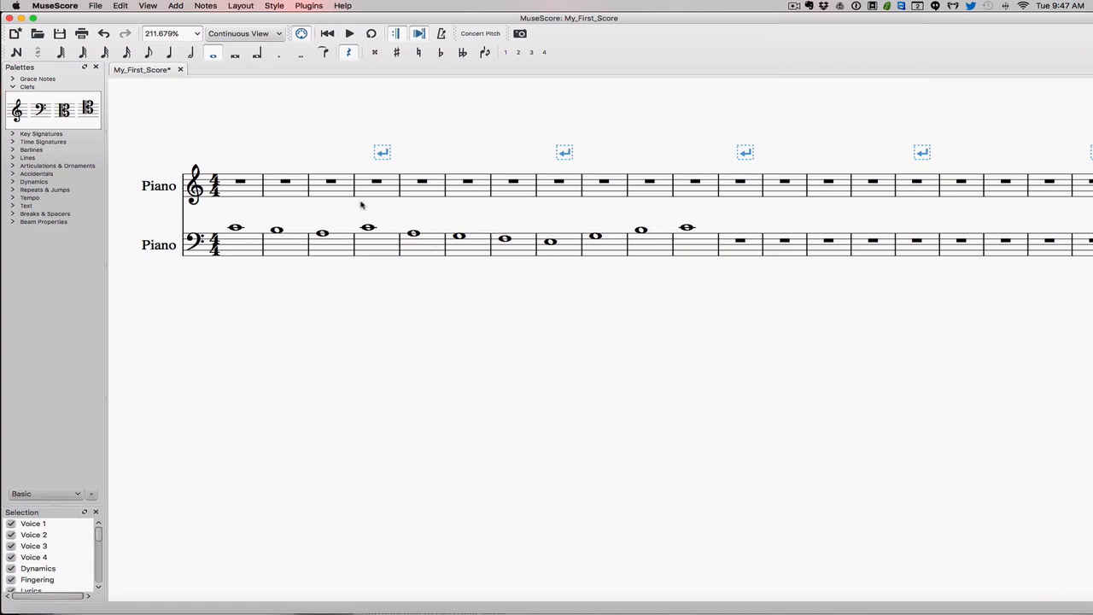
{"action": "mouse_move", "coordinate": [667, 229]}
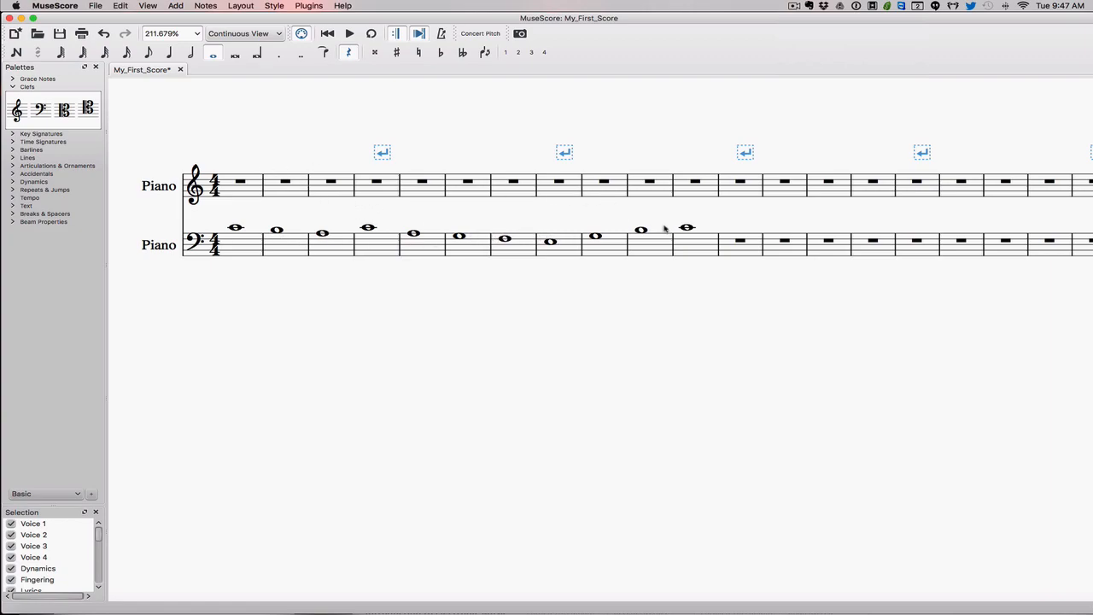
{"action": "mouse_move", "coordinate": [669, 194]}
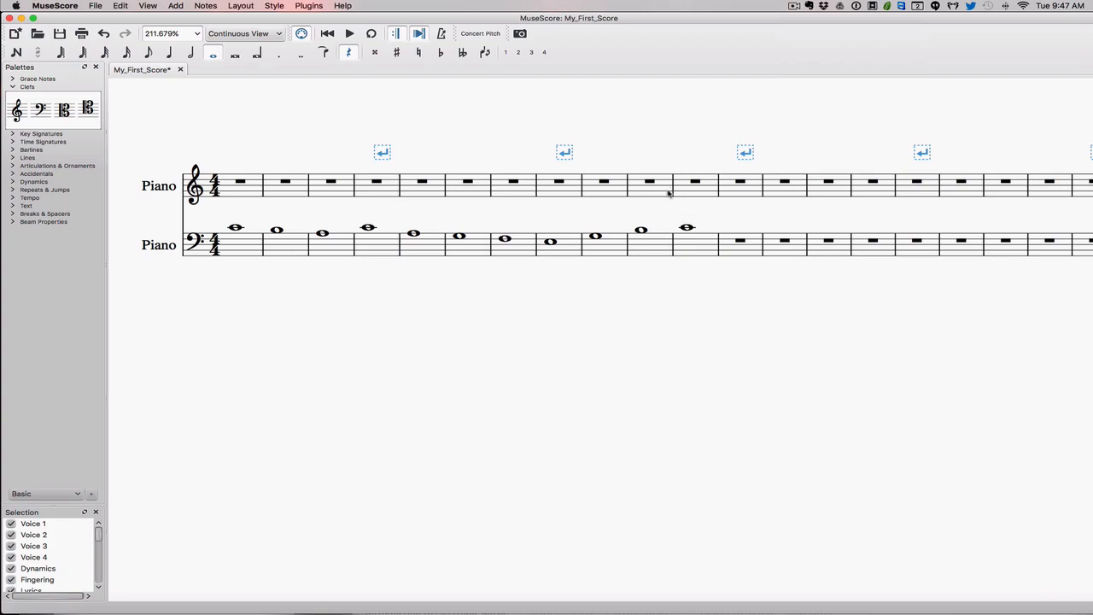
{"action": "mouse_move", "coordinate": [270, 199]}
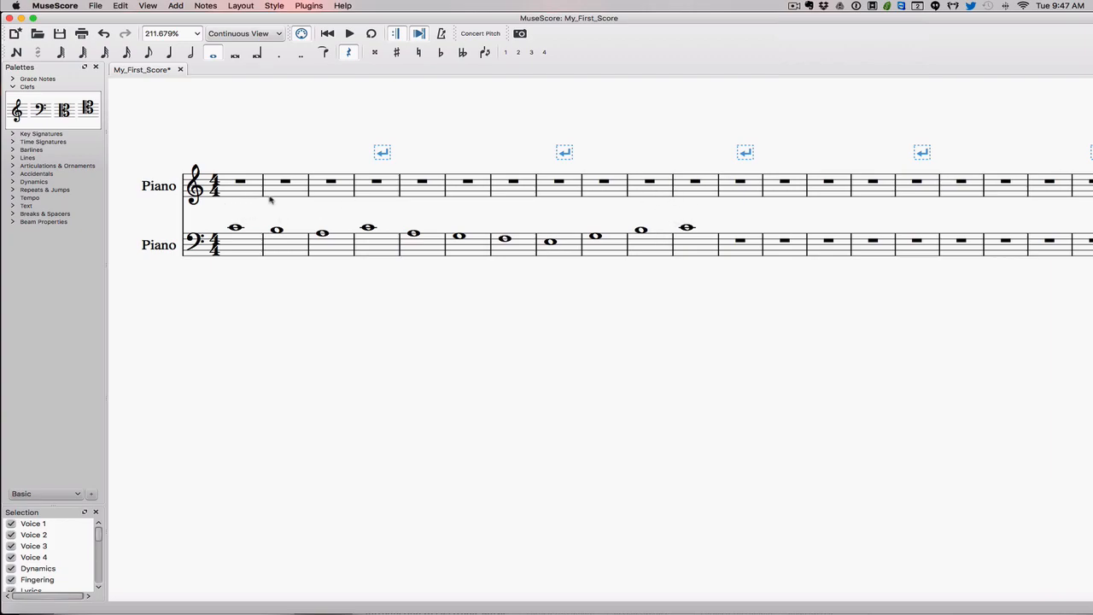
{"action": "mouse_move", "coordinate": [643, 204]}
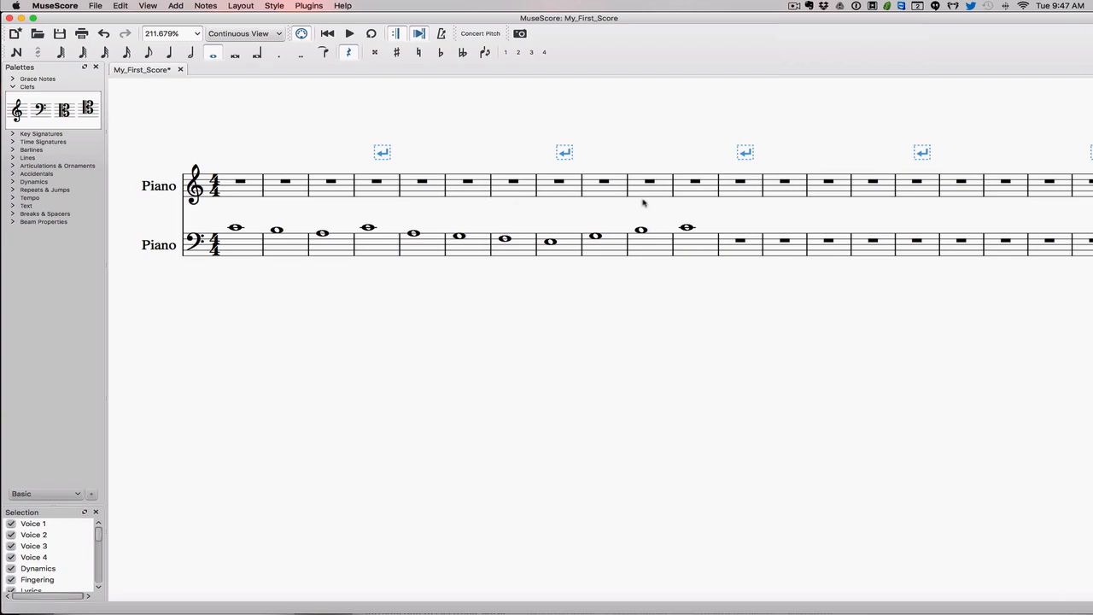
{"action": "mouse_move", "coordinate": [516, 190]}
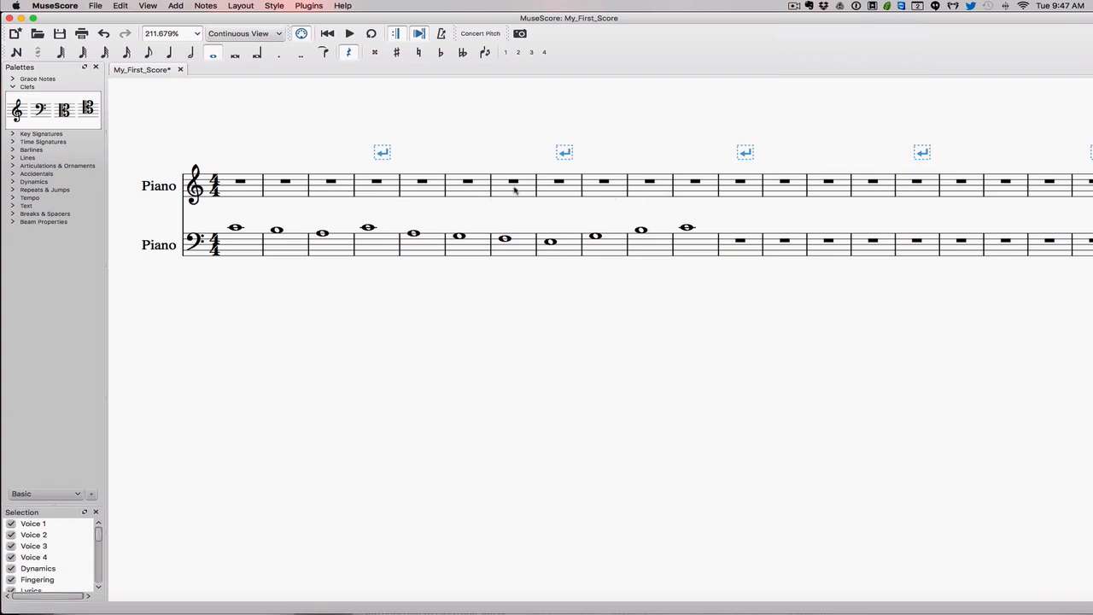
{"action": "mouse_move", "coordinate": [694, 198]}
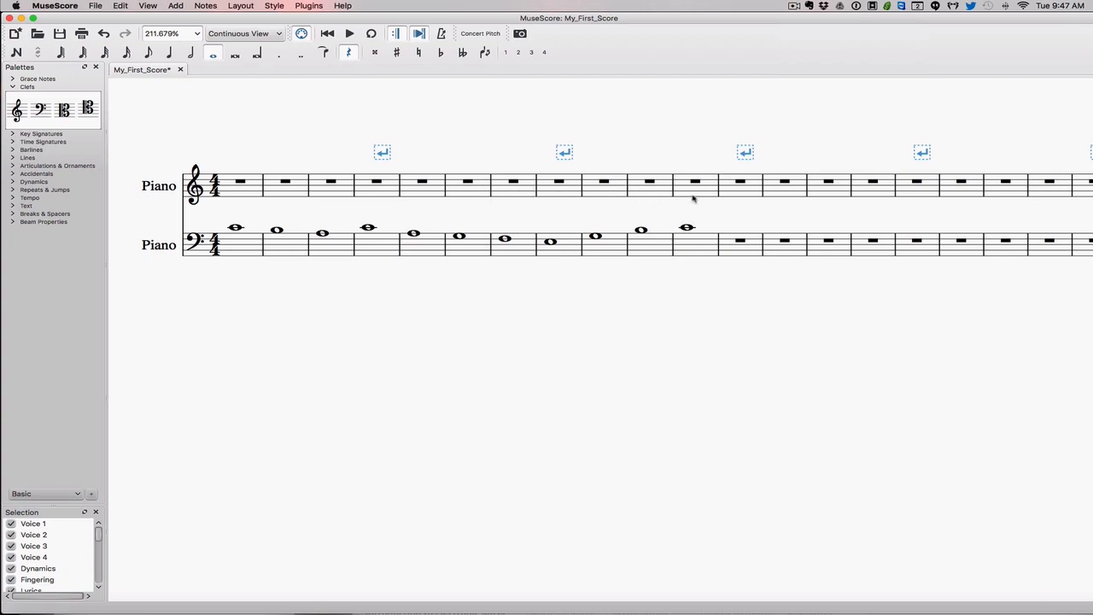
{"action": "mouse_move", "coordinate": [645, 195]}
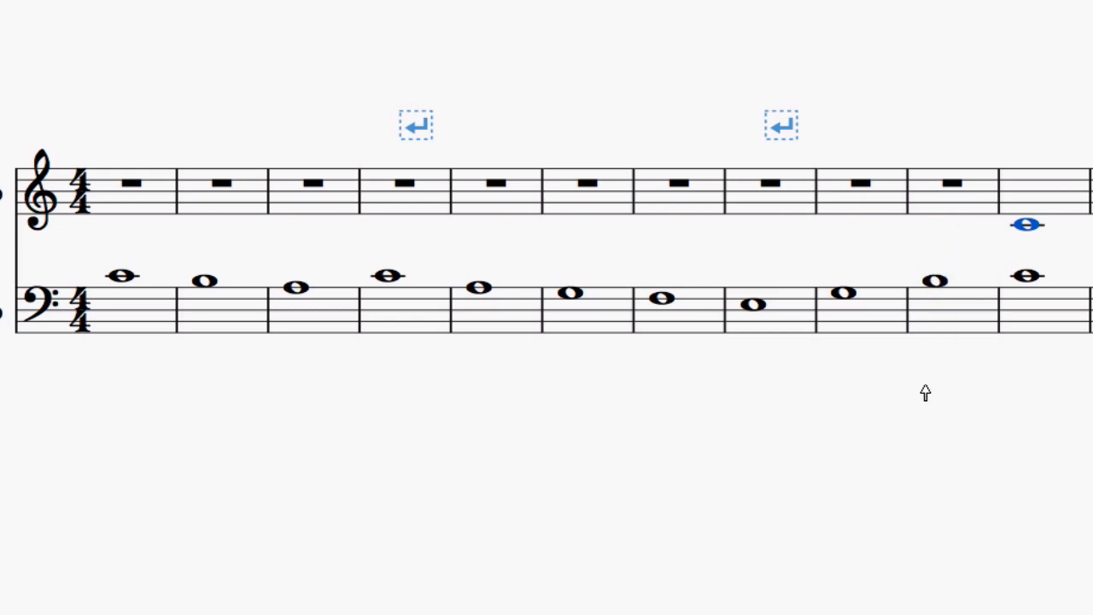
{"action": "left_click", "coordinate": [940, 279]}
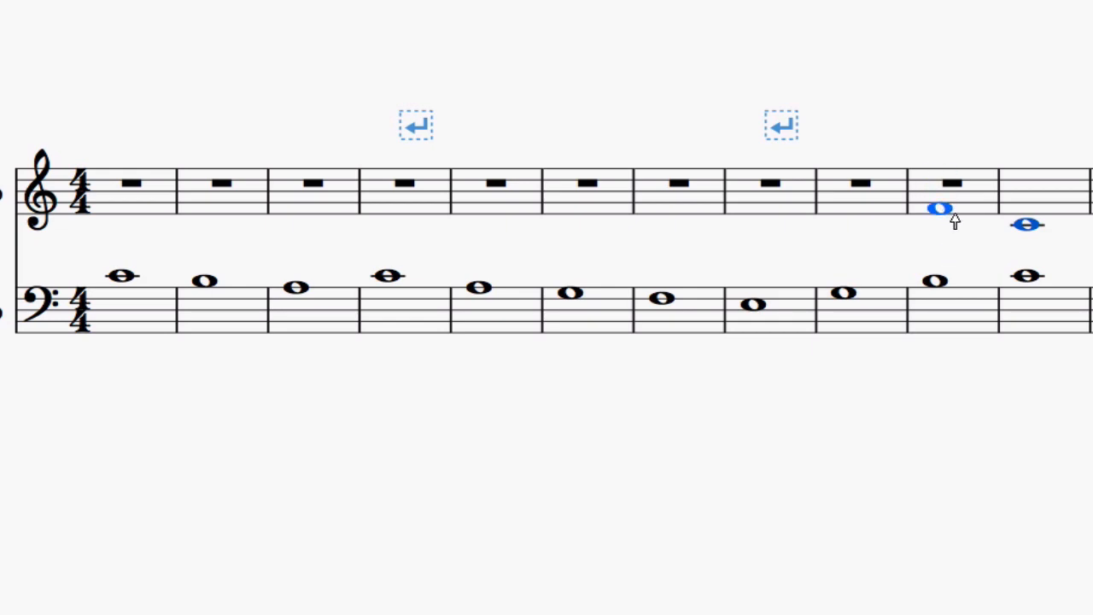
{"action": "mouse_move", "coordinate": [968, 215]}
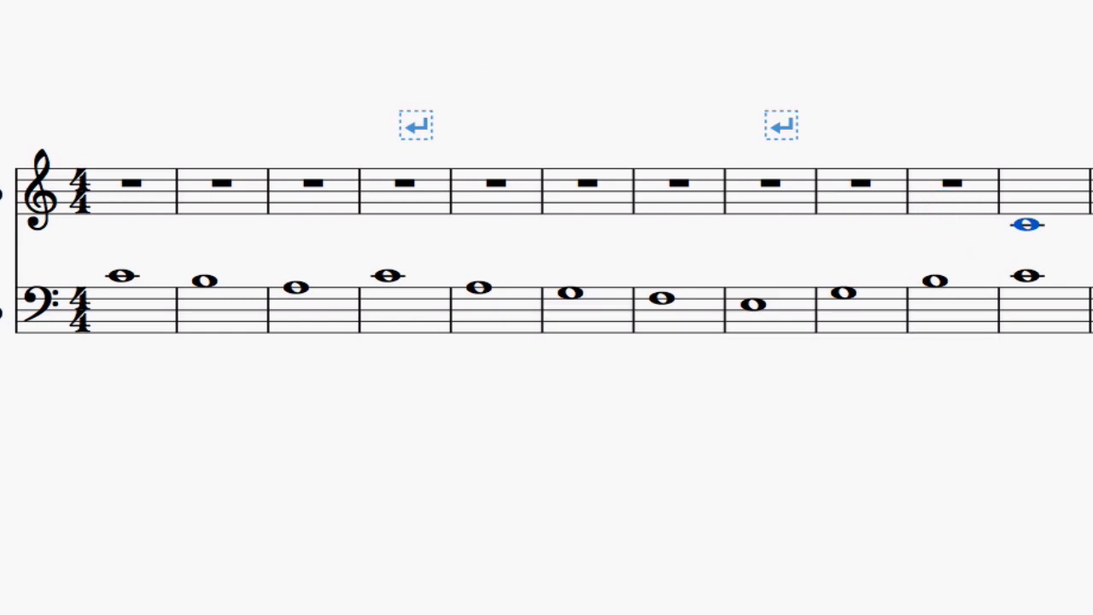
{"action": "mouse_move", "coordinate": [745, 190]}
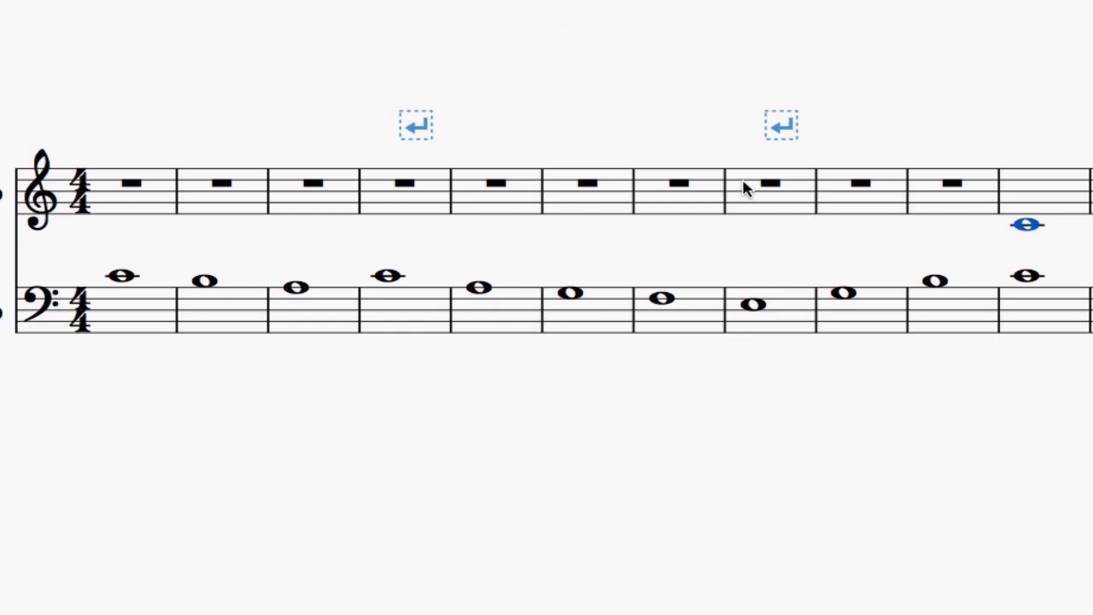
{"action": "mouse_move", "coordinate": [1034, 243]}
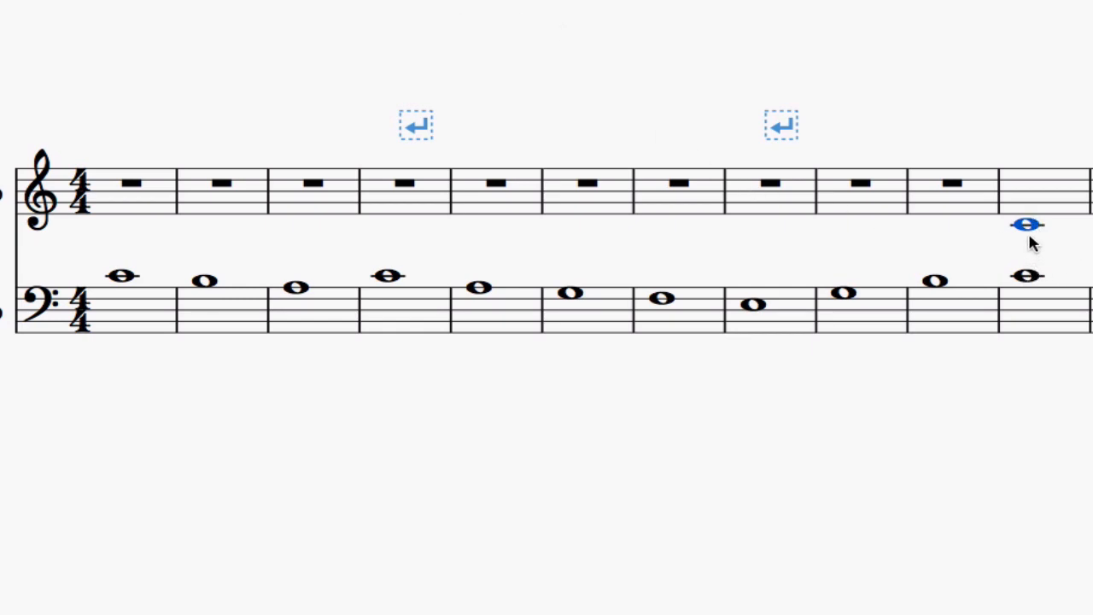
{"action": "mouse_move", "coordinate": [1060, 239]}
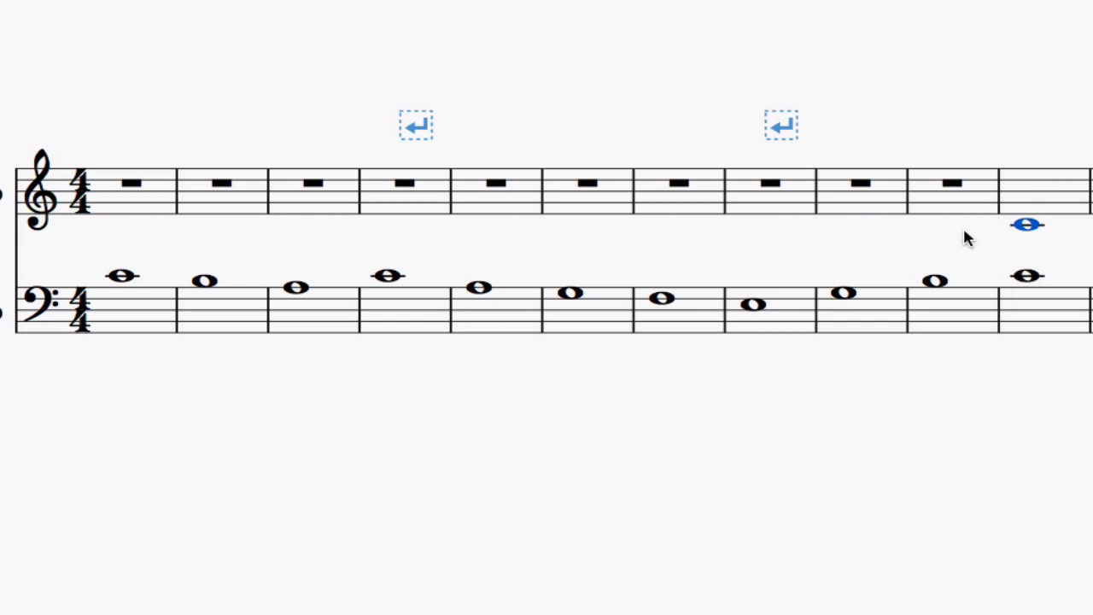
{"action": "mouse_move", "coordinate": [981, 276]}
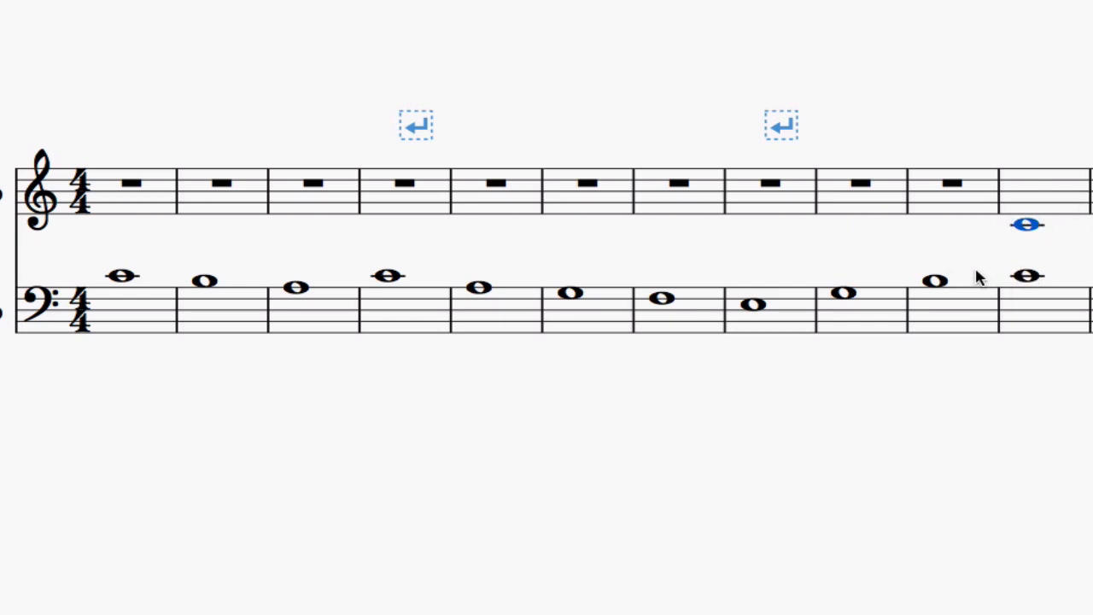
{"action": "mouse_move", "coordinate": [923, 297]}
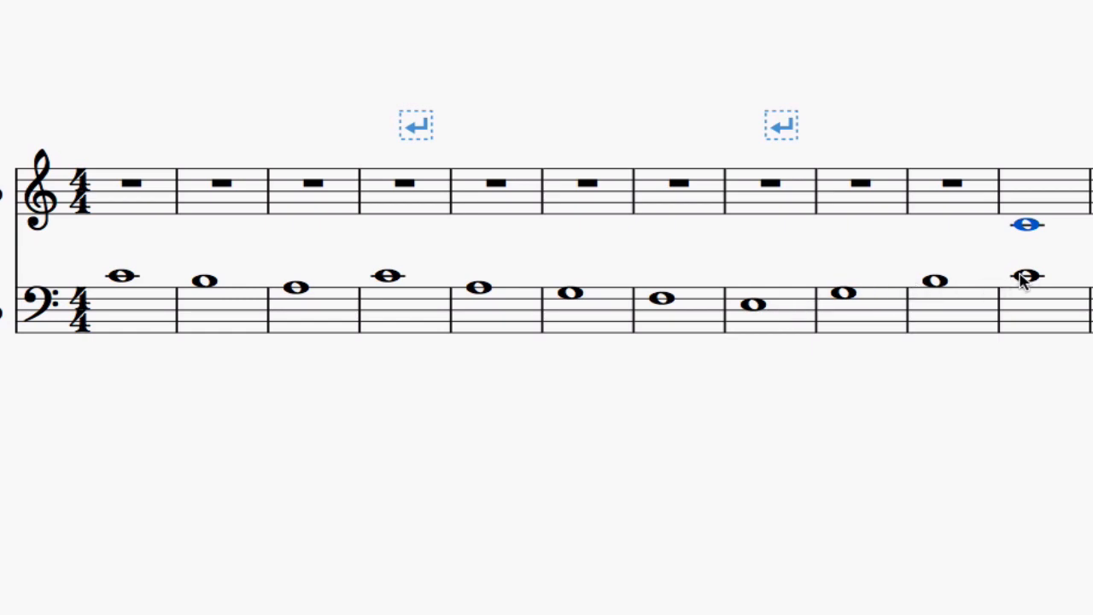
{"action": "left_click", "coordinate": [940, 282]}
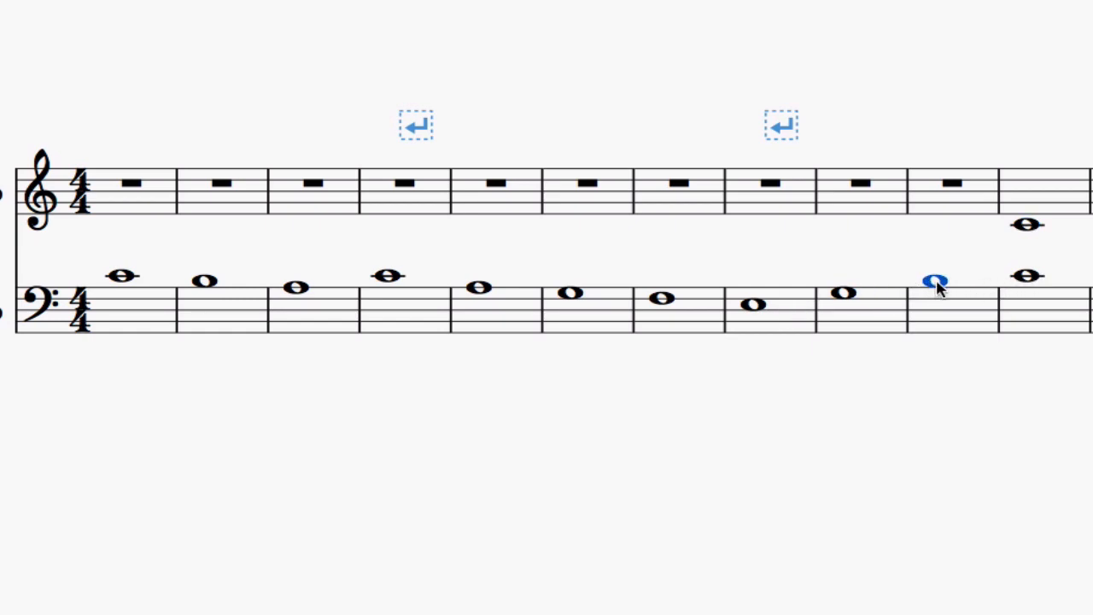
{"action": "left_click", "coordinate": [1028, 275]}
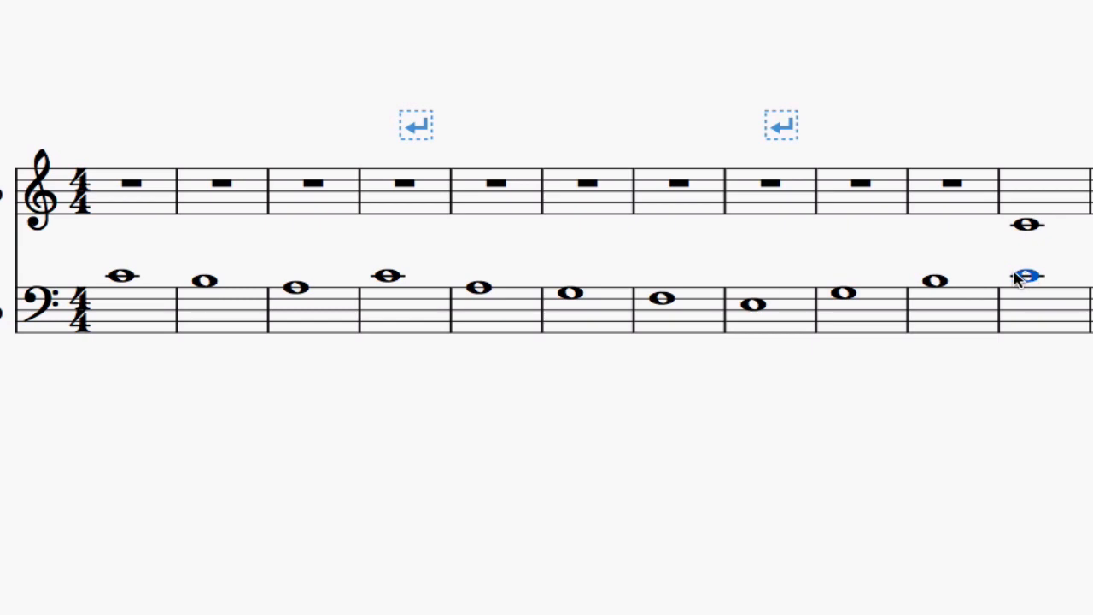
{"action": "mouse_move", "coordinate": [987, 219]}
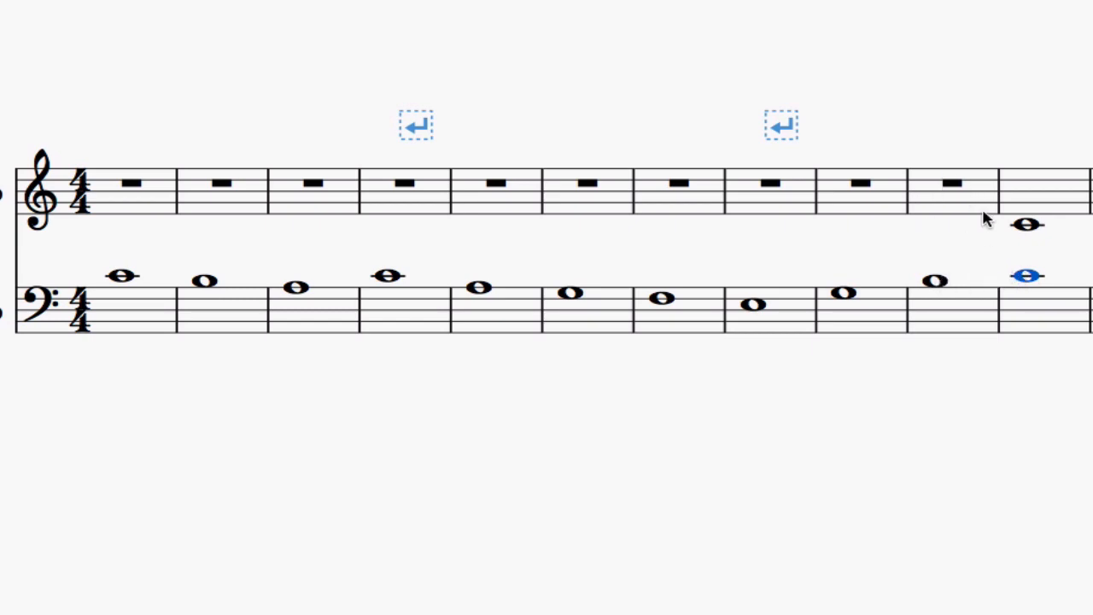